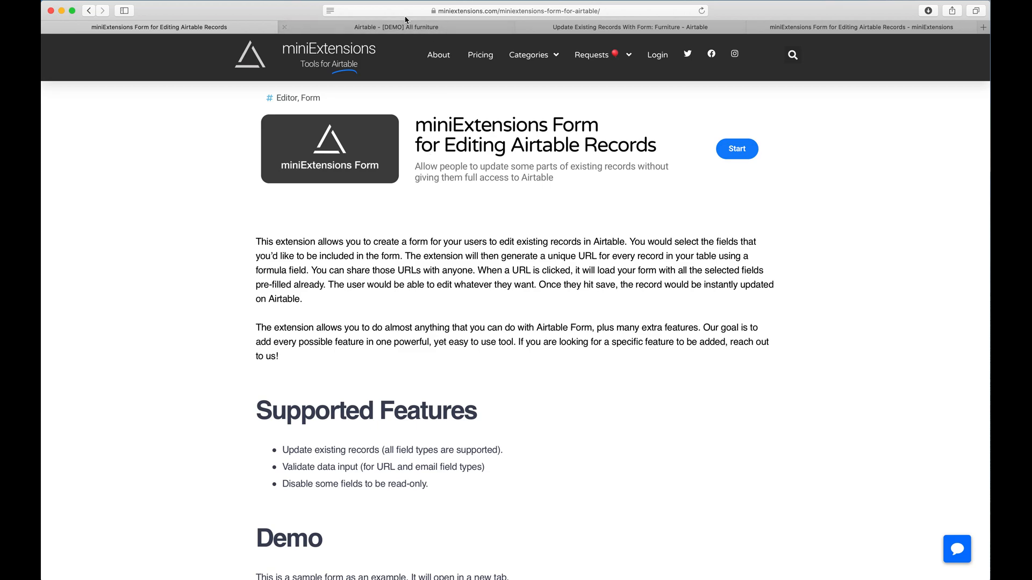
Step: Launch the Samari bookshelf 1 edit form from its Form Button URL in the All furniture table
{"action": "scroll", "scroll_direction": "down", "scroll_amount": 3}
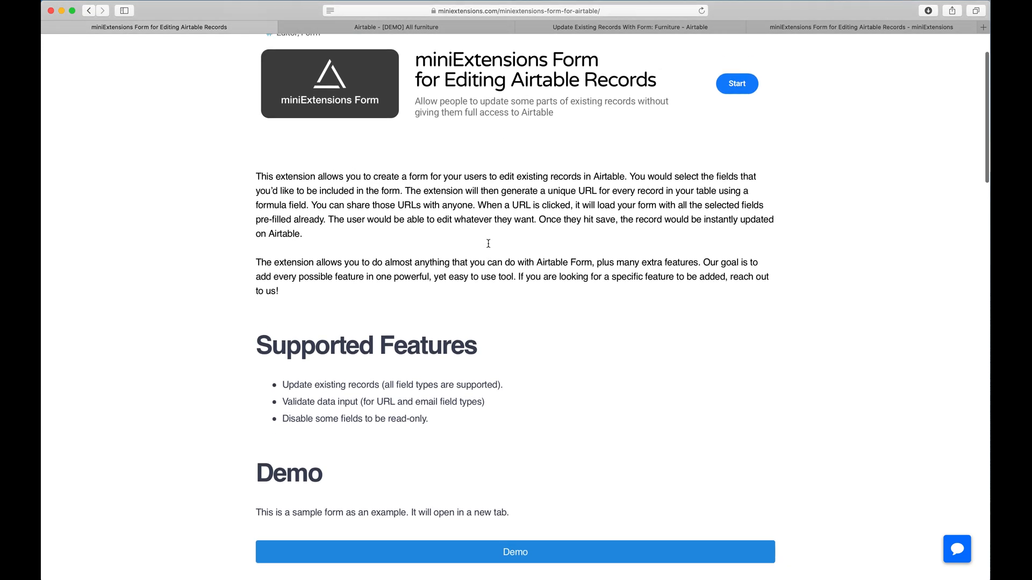
{"action": "left_click", "coordinate": [394, 27]}
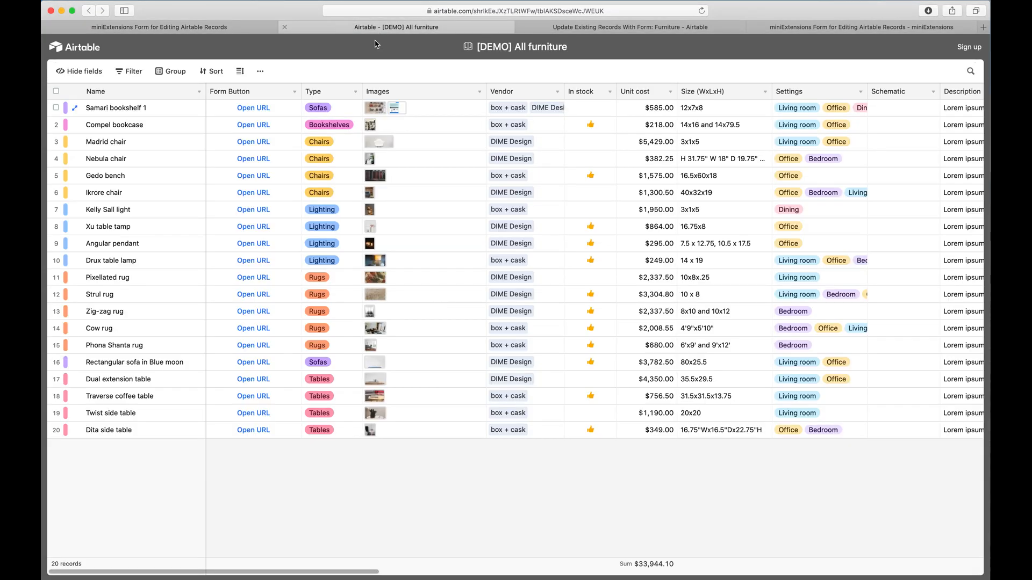
{"action": "left_click", "coordinate": [253, 107]}
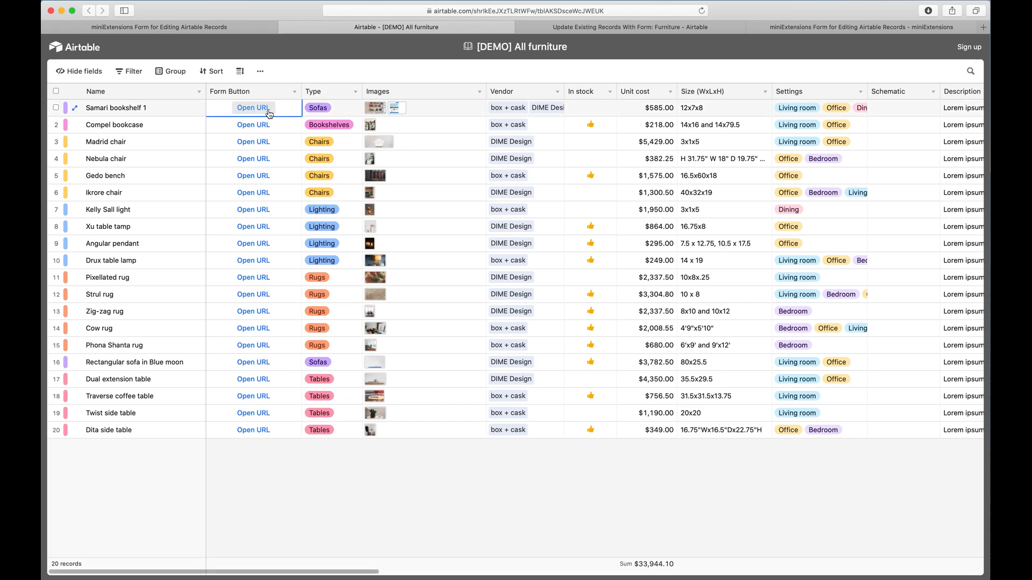
{"action": "mouse_move", "coordinate": [262, 114]}
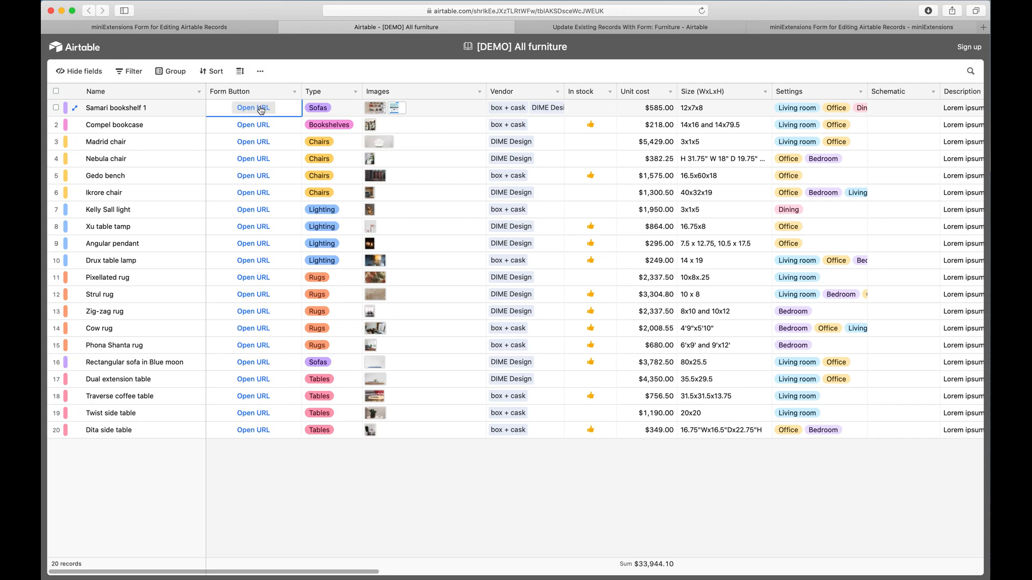
{"action": "left_click", "coordinate": [253, 107]}
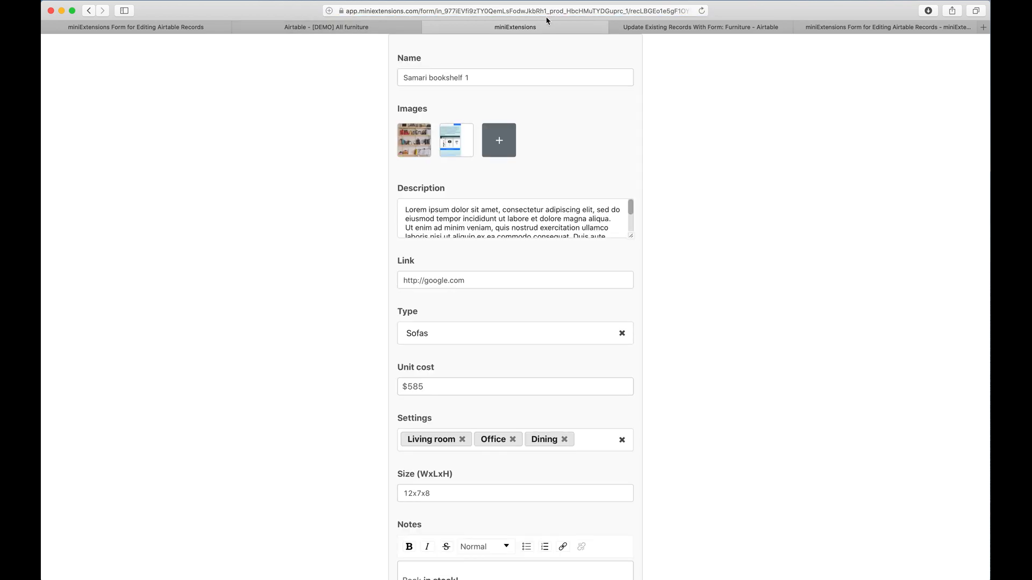
{"action": "mouse_move", "coordinate": [530, 70]}
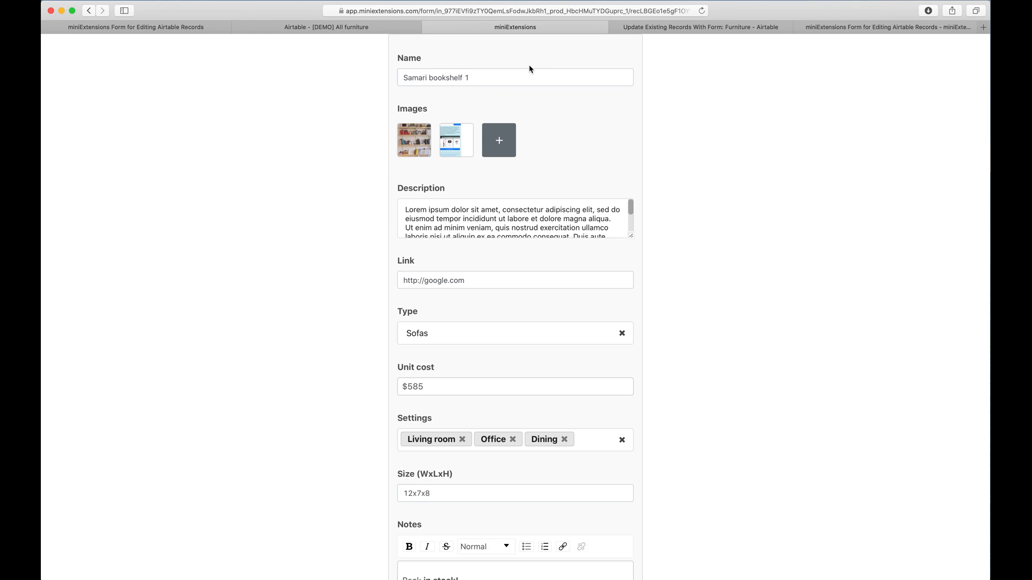
Step: Shorten the name to Samari bookshelf and replace a deleted image with a newly uploaded one
{"action": "left_click", "coordinate": [488, 77]}
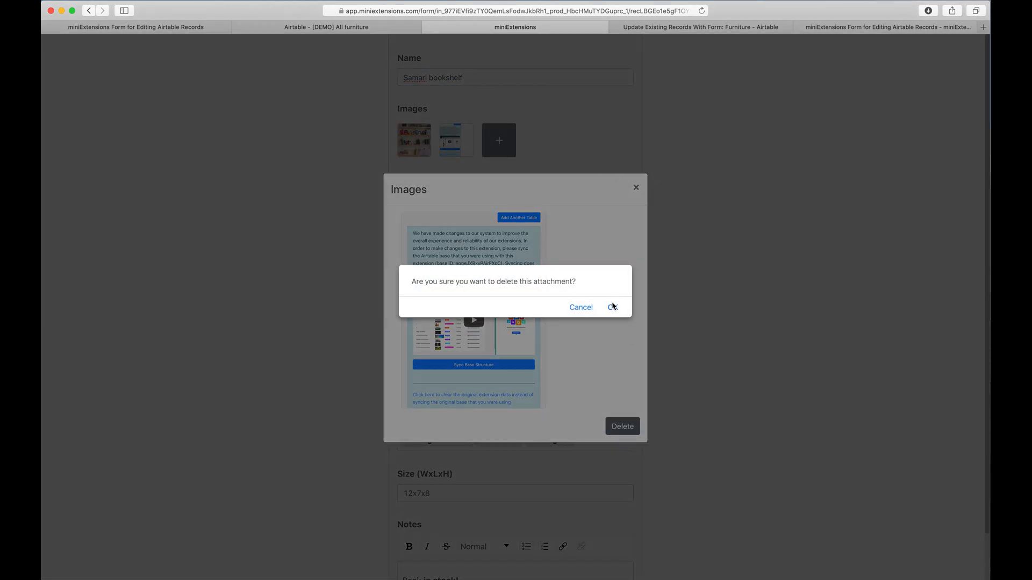
{"action": "left_click", "coordinate": [612, 307]}
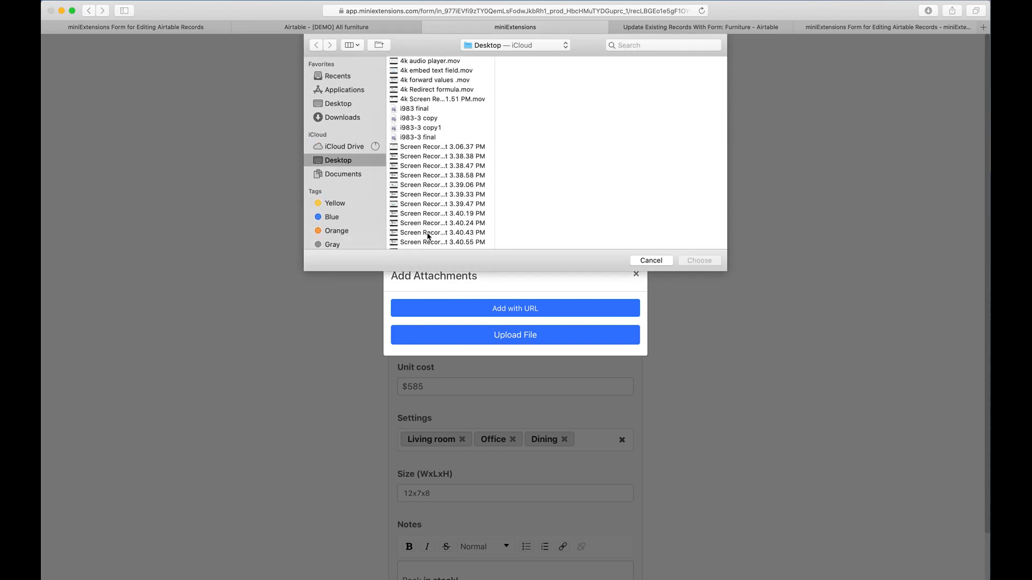
{"action": "left_click", "coordinate": [650, 260]}
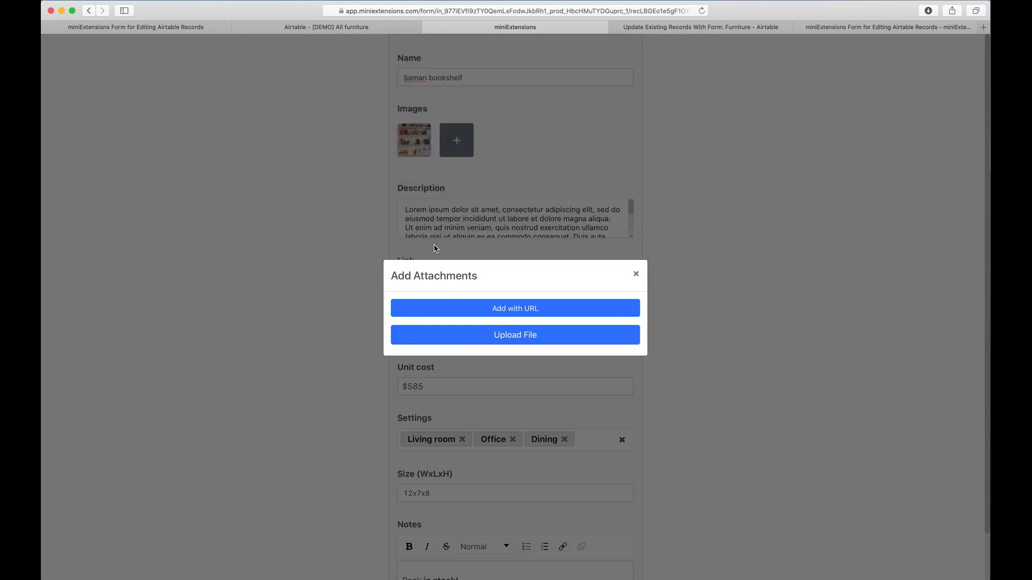
{"action": "left_click", "coordinate": [516, 335]}
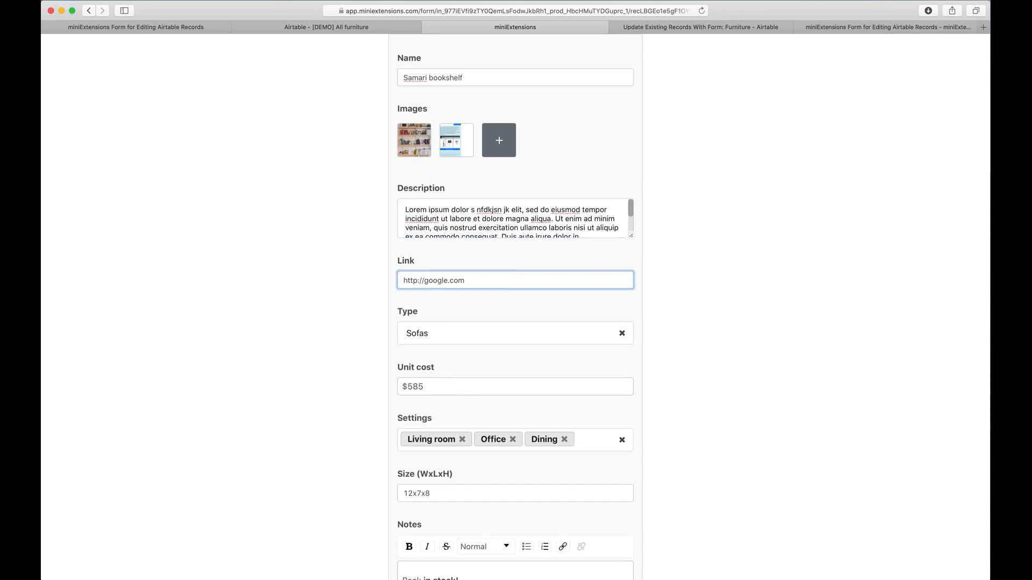
Step: Change the type to Chairs and add Outdoor to the settings
{"action": "left_click", "coordinate": [513, 333]}
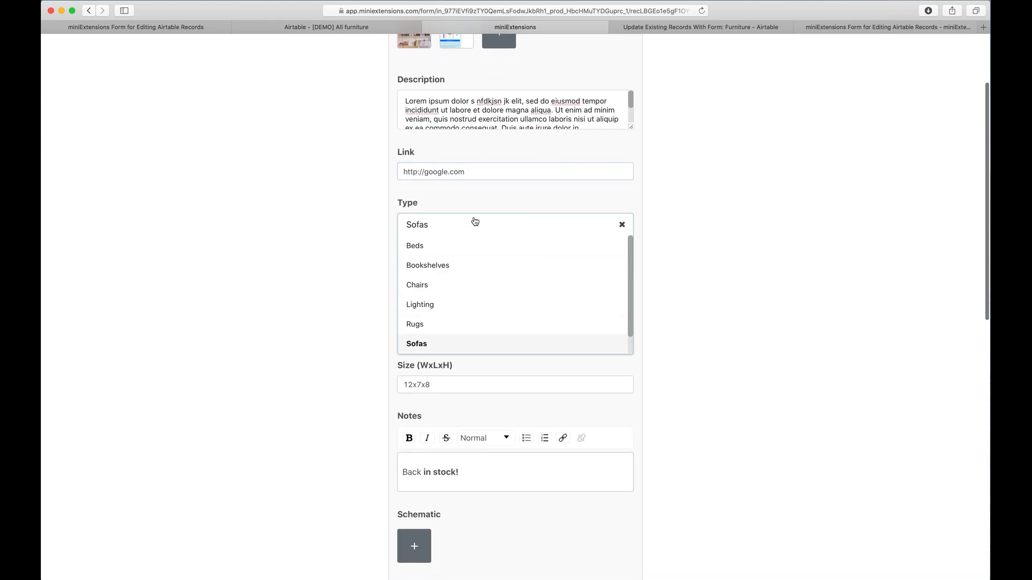
{"action": "left_click", "coordinate": [417, 285]}
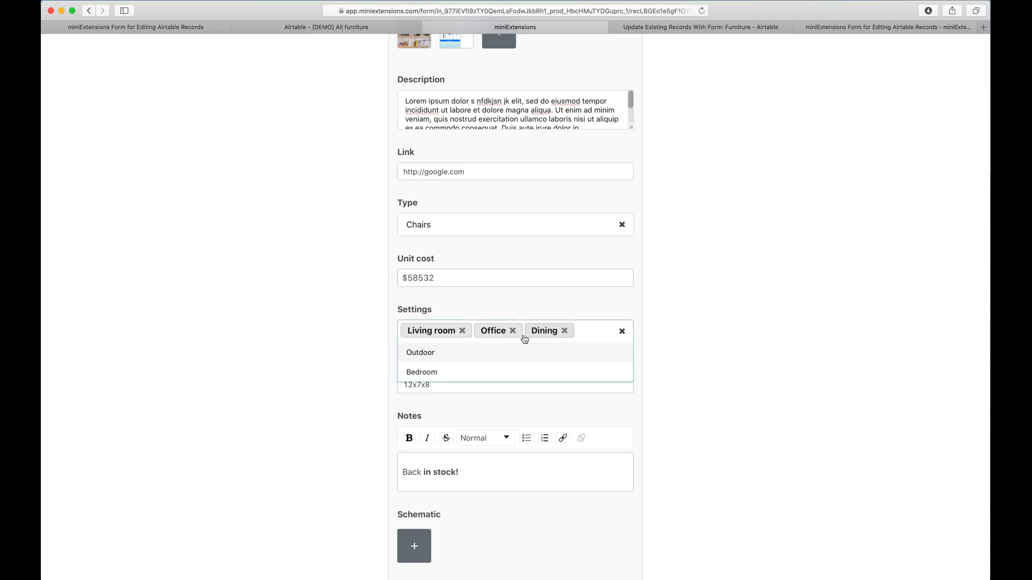
{"action": "left_click", "coordinate": [420, 352]}
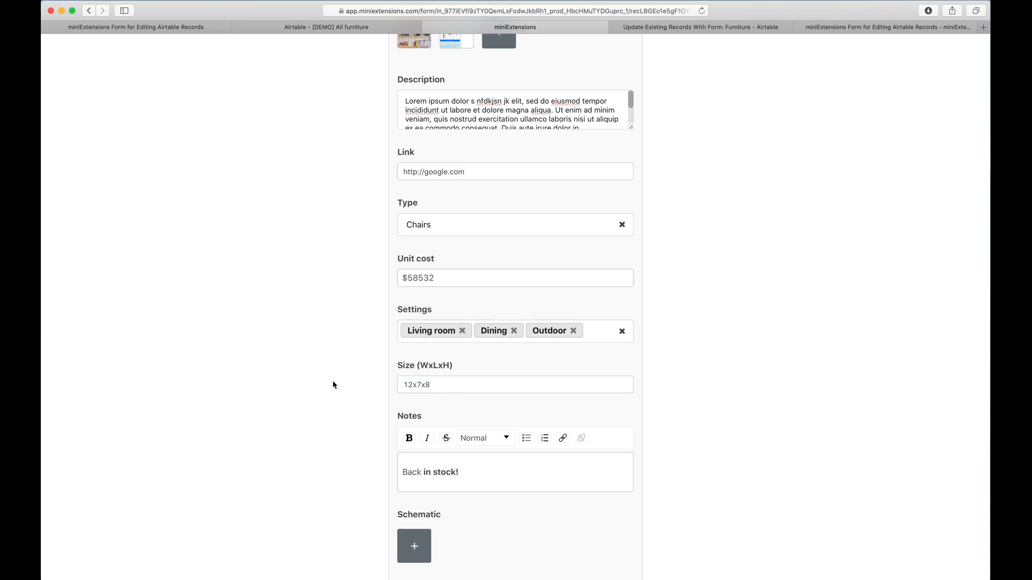
Step: Reorder the vendor entries and set the date to 07/06/2020 at 3:00 PM
{"action": "scroll", "scroll_direction": "down", "scroll_amount": 3}
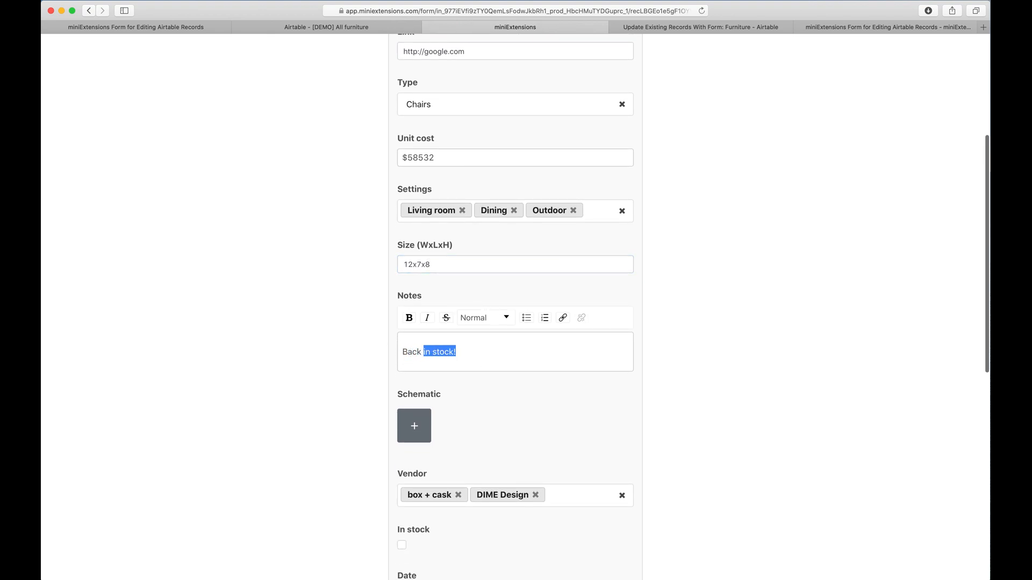
{"action": "scroll", "scroll_direction": "down", "scroll_amount": 3}
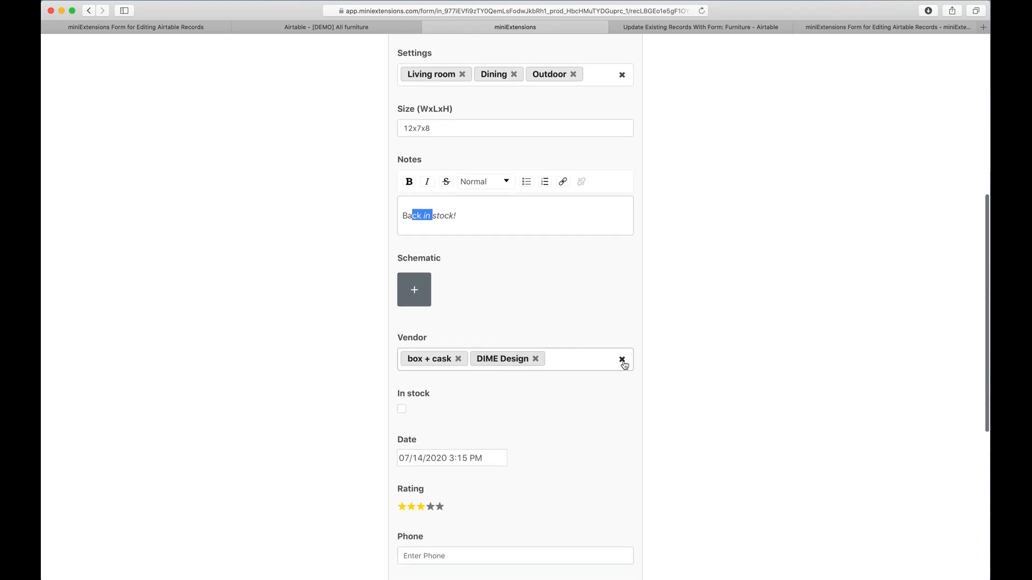
{"action": "left_click", "coordinate": [457, 358]}
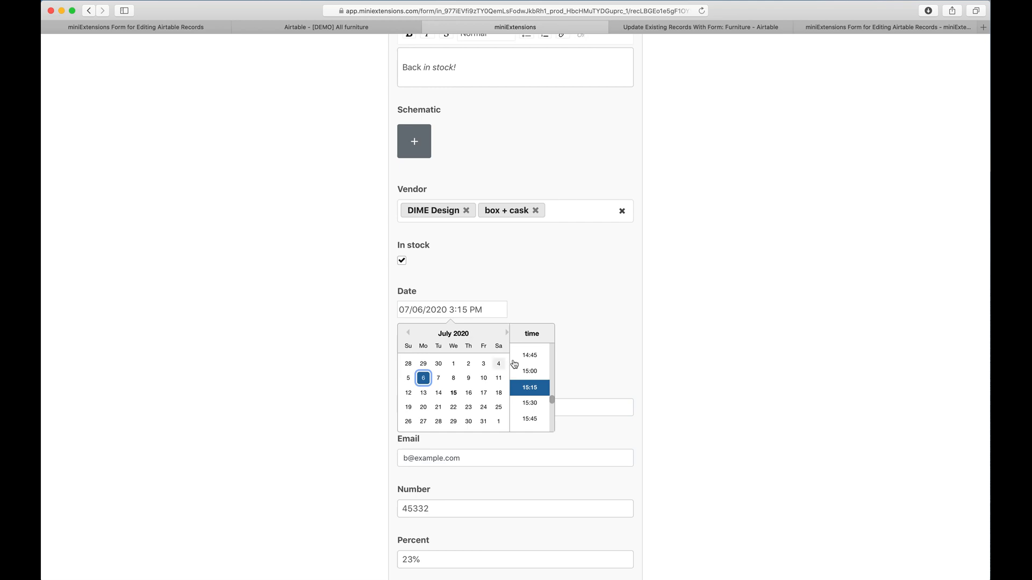
{"action": "left_click", "coordinate": [529, 370]}
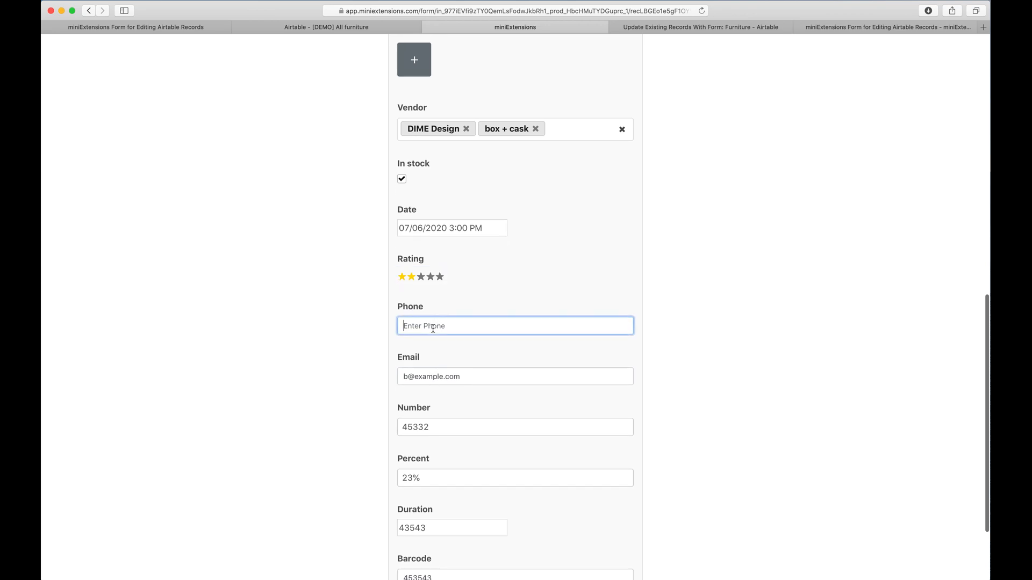
{"action": "scroll", "scroll_direction": "down", "scroll_amount": 3}
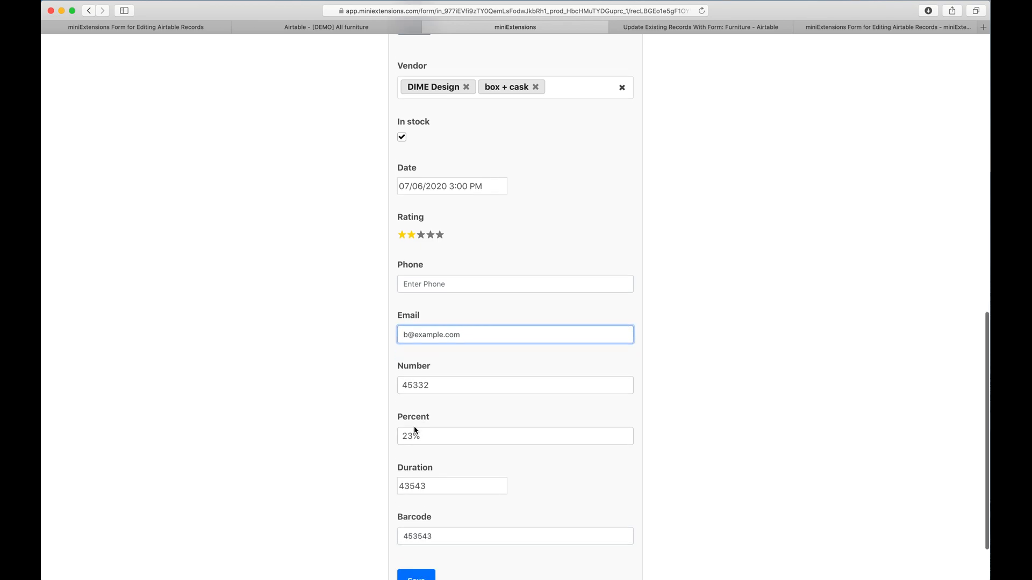
{"action": "left_click", "coordinate": [515, 385]}
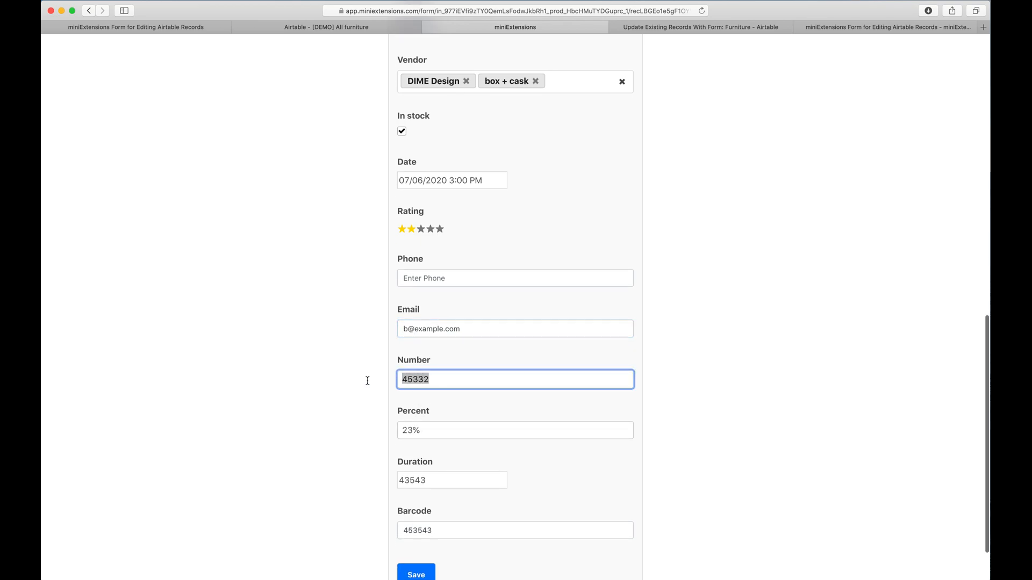
{"action": "type", "text": "675675"}
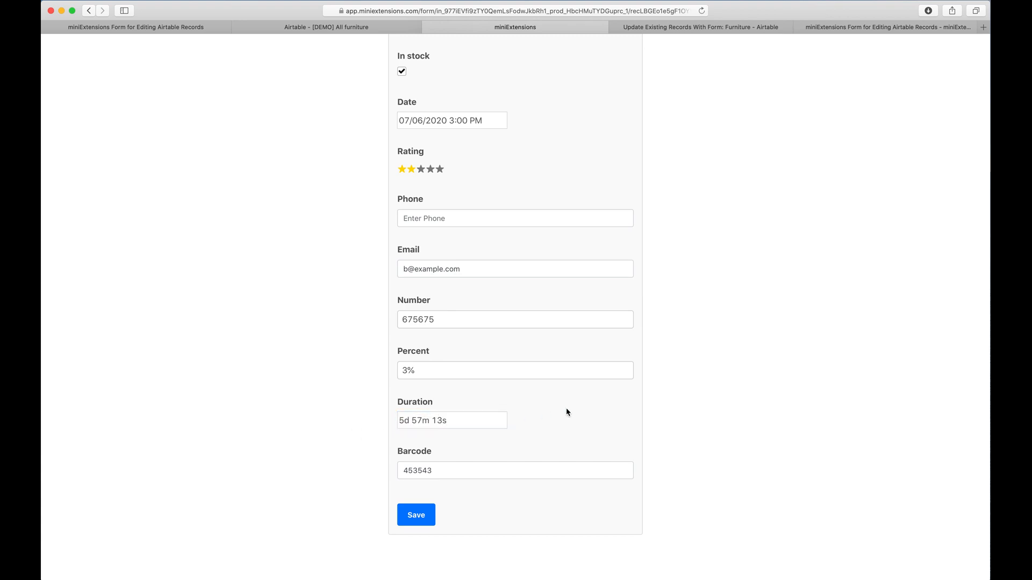
{"action": "left_click", "coordinate": [515, 470]}
{"action": "type", "text": "87634"}
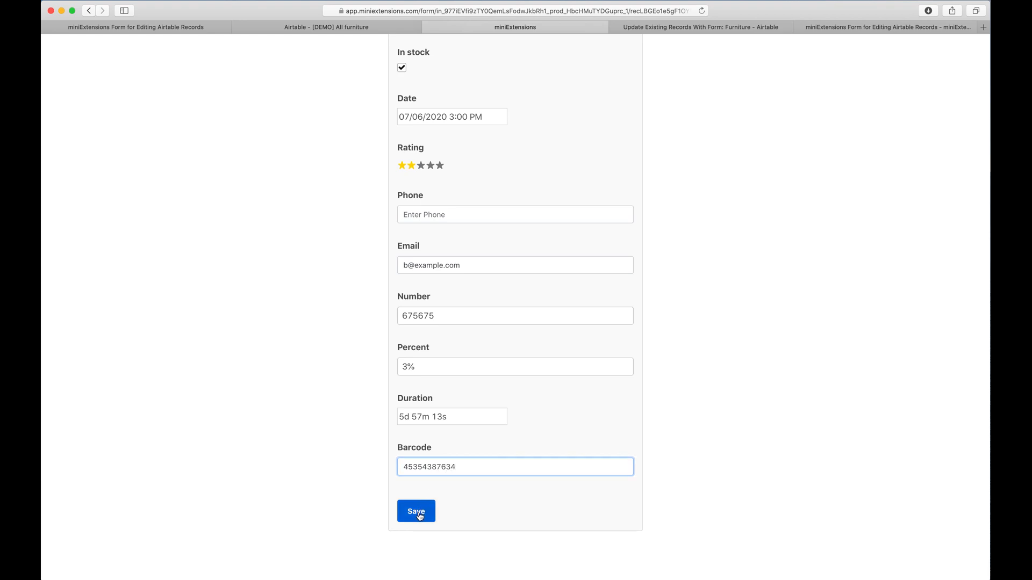
{"action": "left_click", "coordinate": [416, 511]}
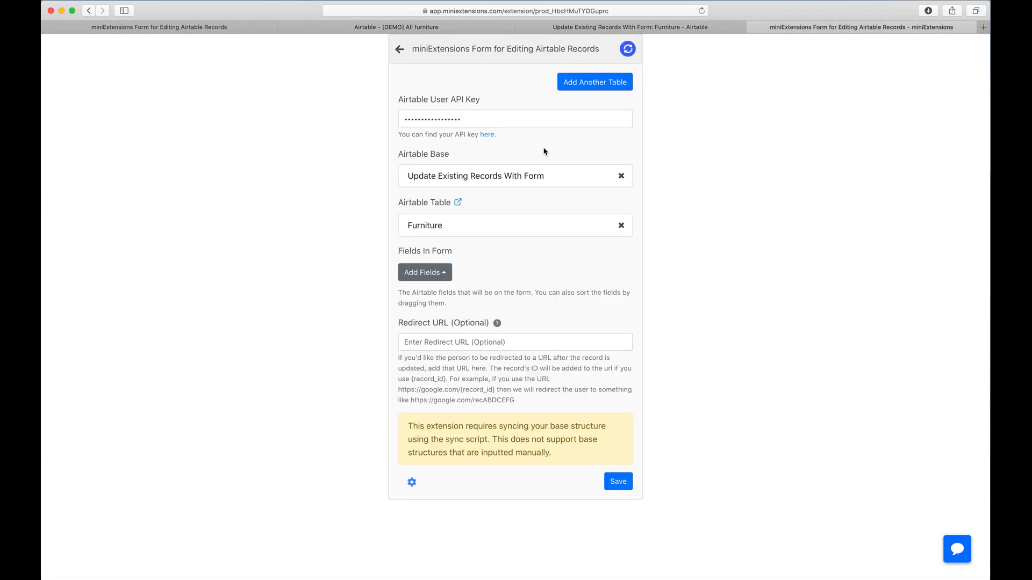
{"action": "mouse_move", "coordinate": [464, 118]}
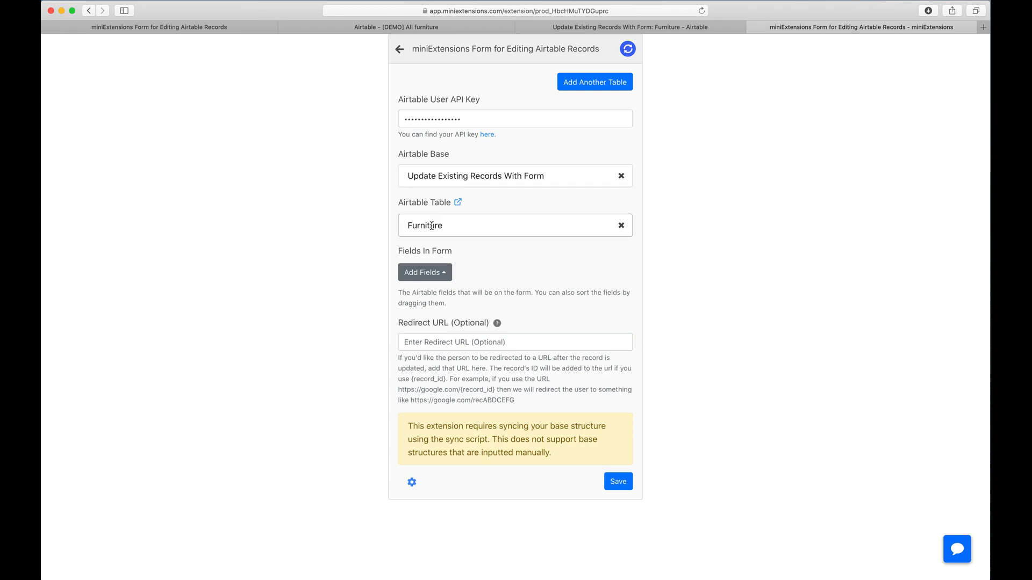
{"action": "mouse_move", "coordinate": [431, 225]}
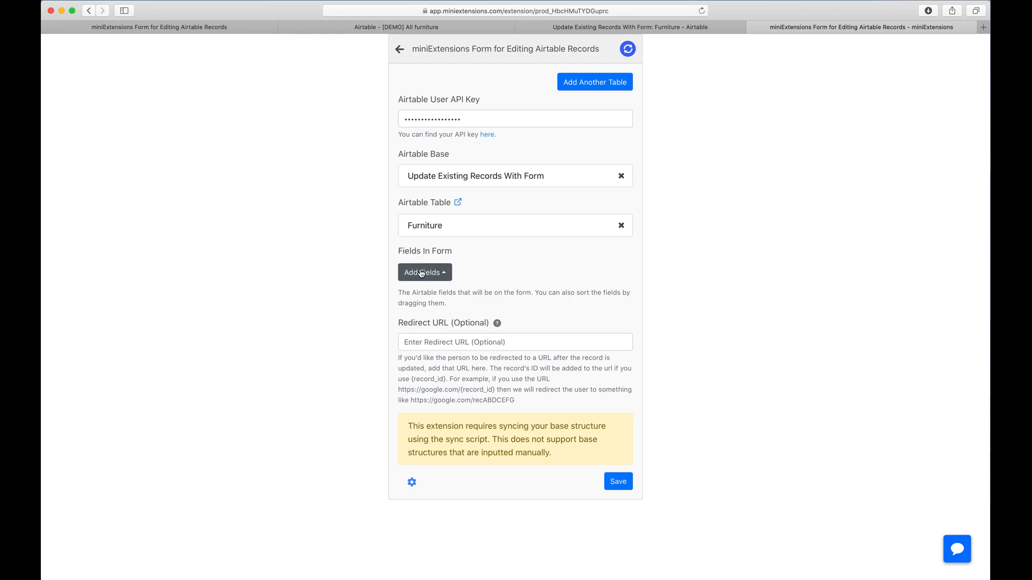
Step: Add all Furniture table fields to the form and begin a subtitle for the Name field
{"action": "left_click", "coordinate": [424, 273]}
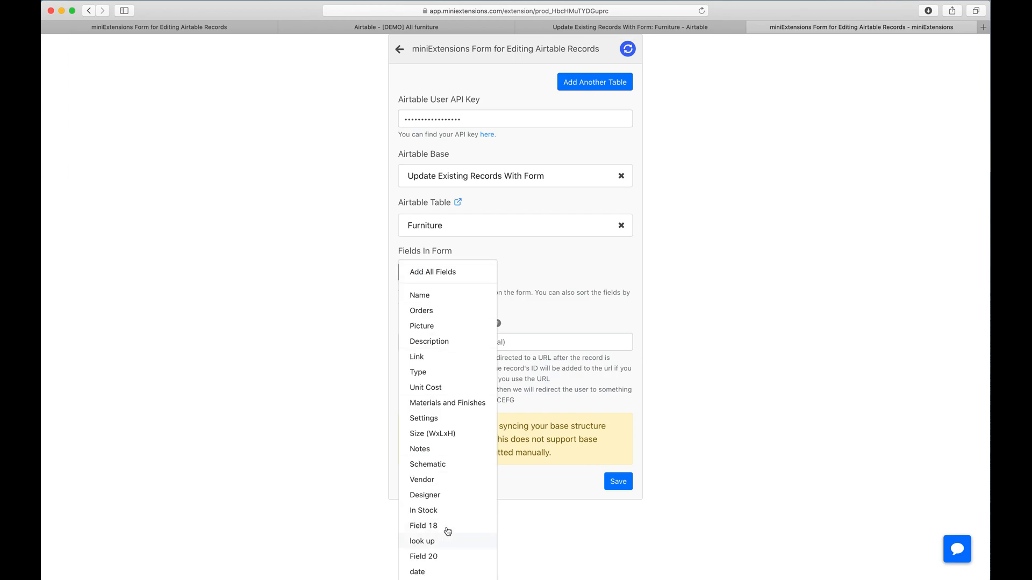
{"action": "scroll", "scroll_direction": "down", "scroll_amount": 3}
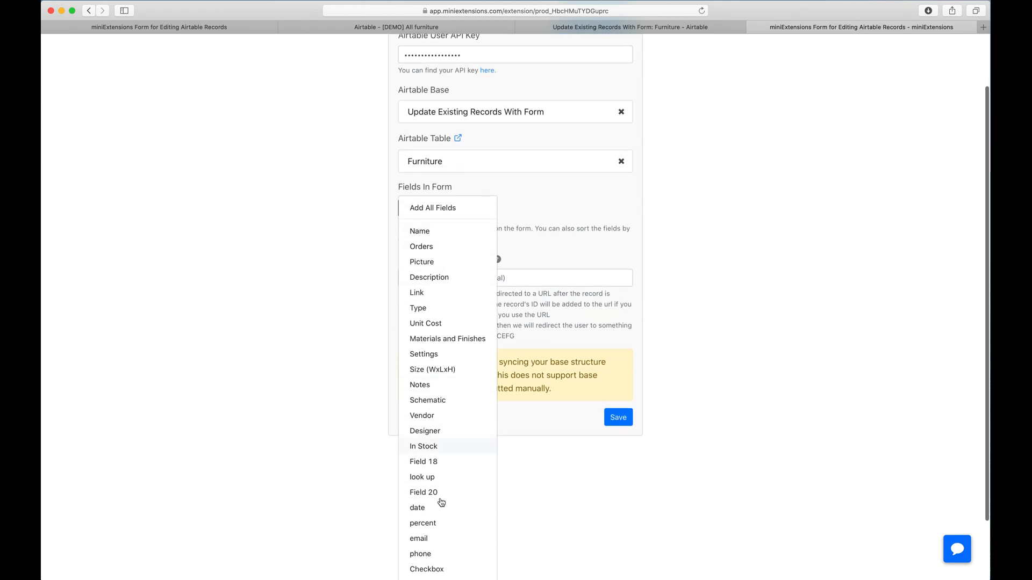
{"action": "mouse_move", "coordinate": [419, 207]}
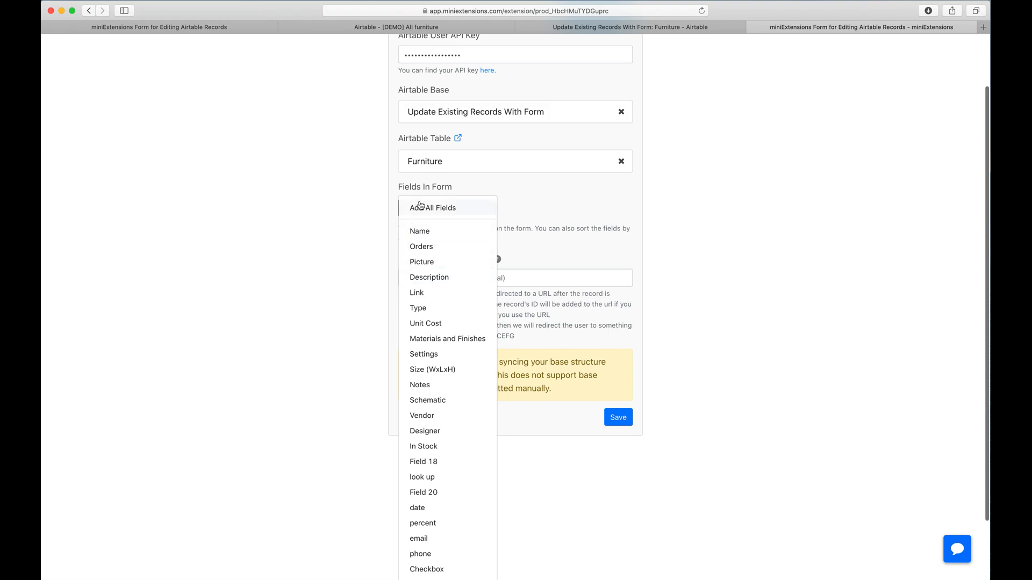
{"action": "left_click", "coordinate": [432, 208]}
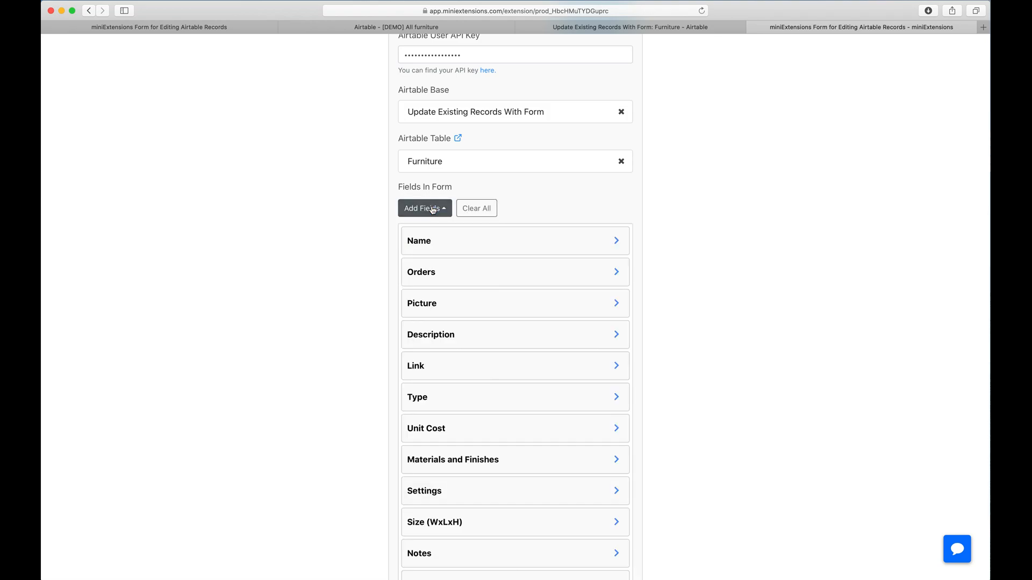
{"action": "mouse_move", "coordinate": [446, 241]}
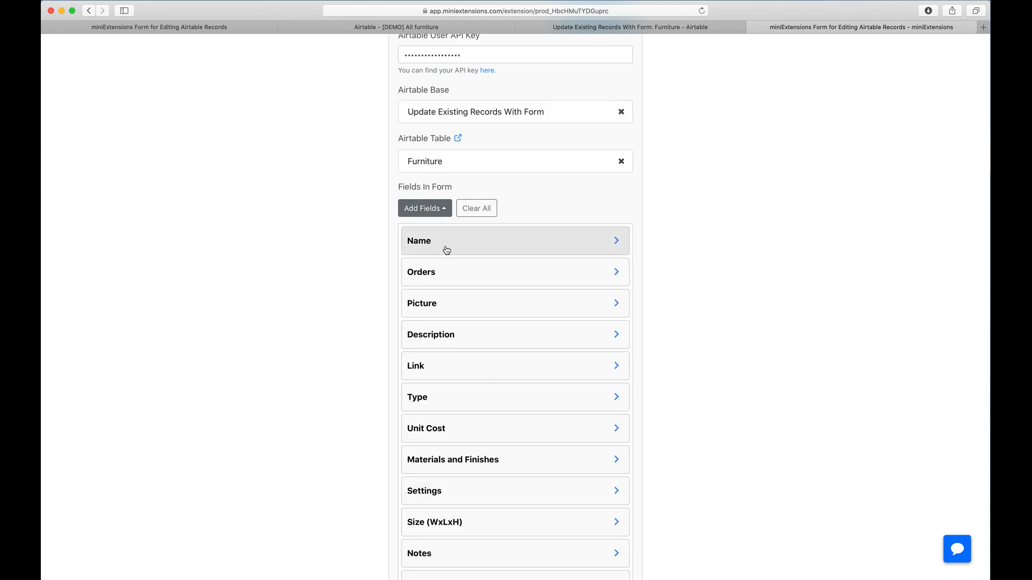
{"action": "mouse_move", "coordinate": [462, 251]}
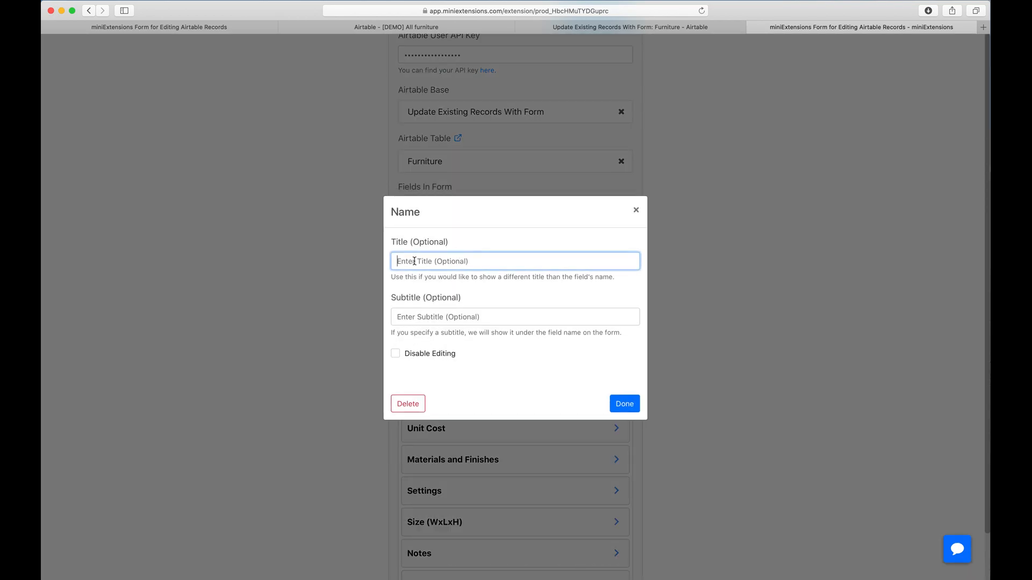
{"action": "left_click", "coordinate": [515, 316]}
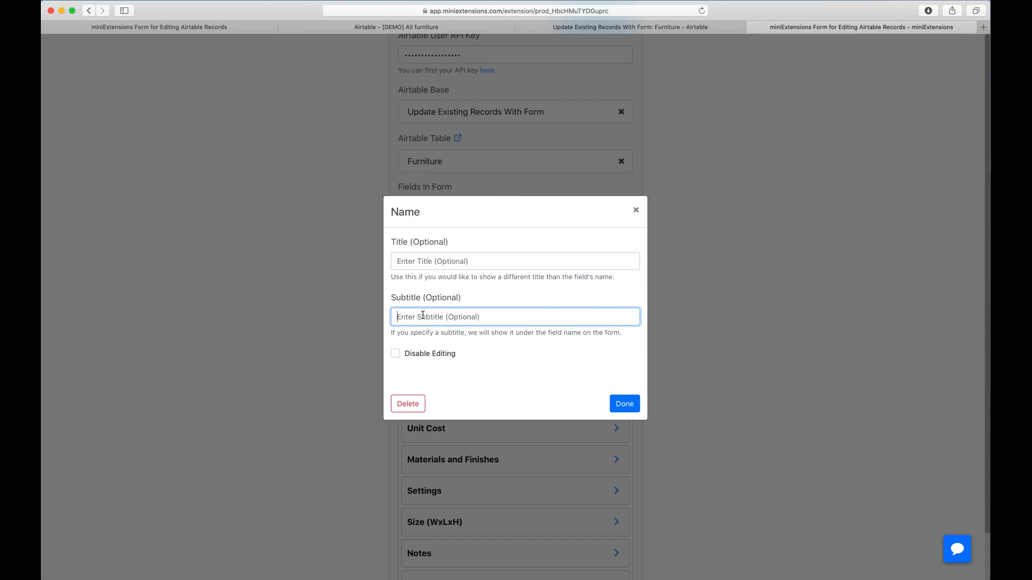
{"action": "mouse_move", "coordinate": [398, 364]}
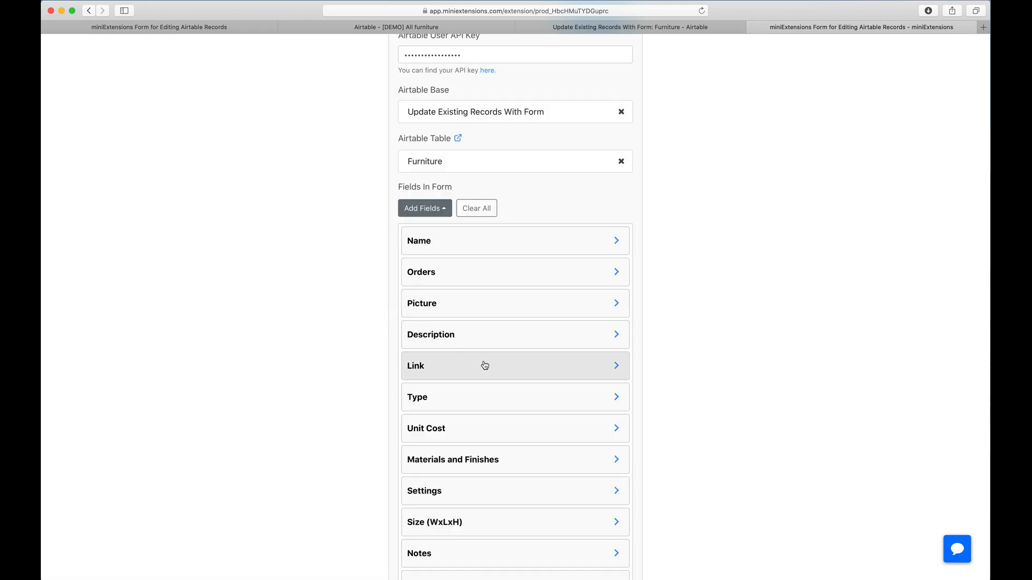
Step: Disable editing on the Vendor and Materials and Finishes fields
{"action": "scroll", "scroll_direction": "down", "scroll_amount": 3}
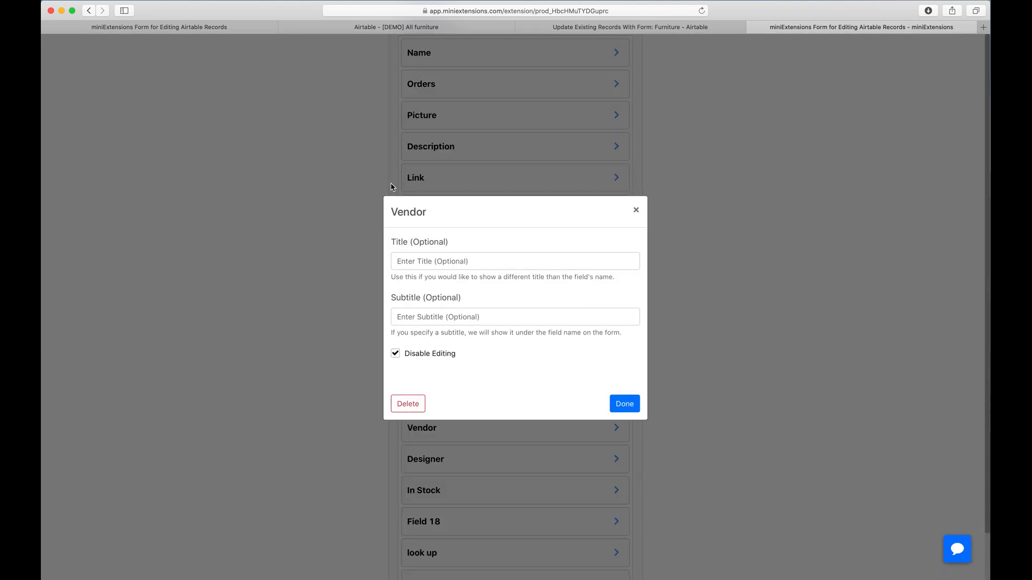
{"action": "left_click", "coordinate": [624, 403]}
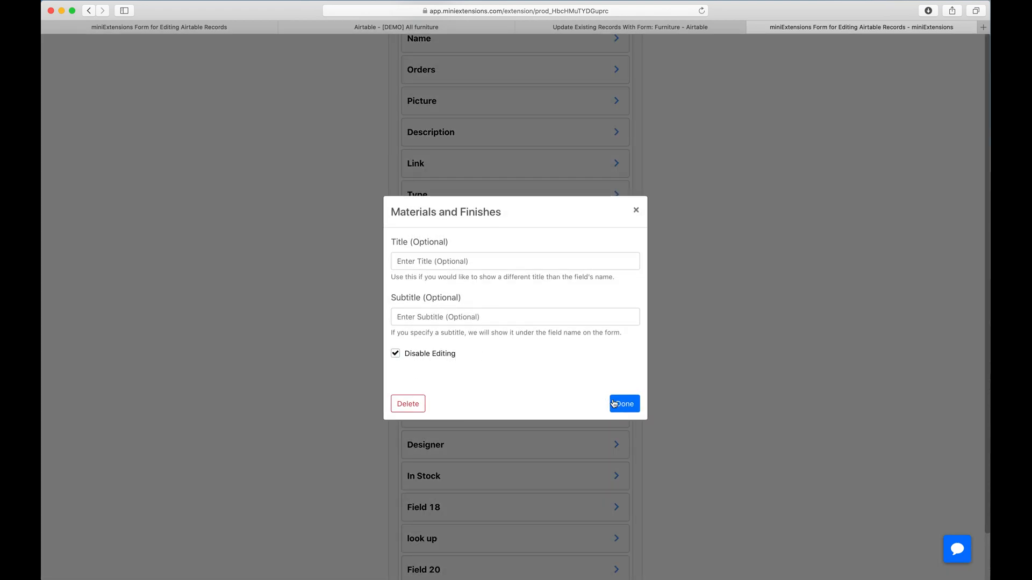
{"action": "left_click", "coordinate": [622, 404]}
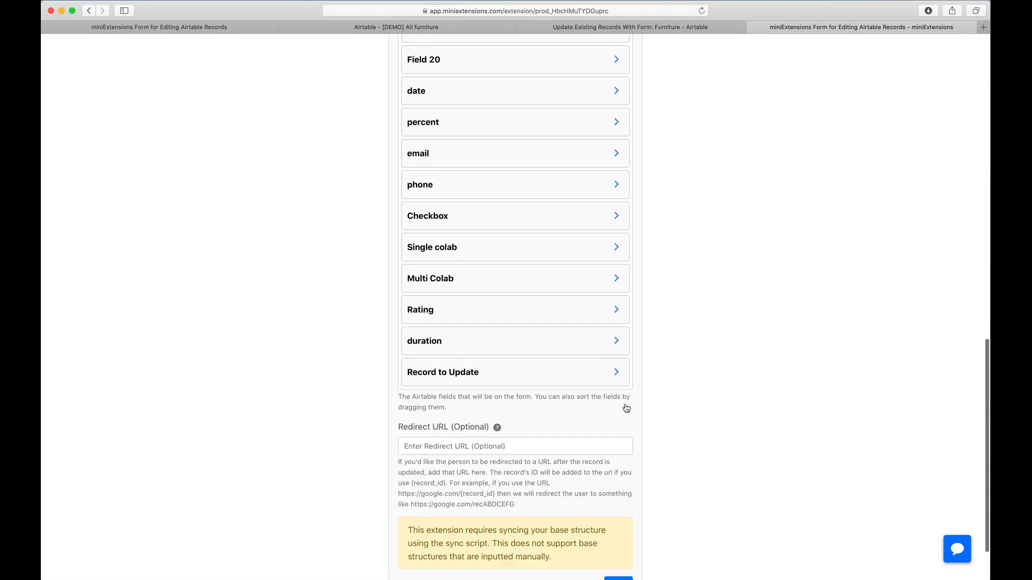
{"action": "scroll", "scroll_direction": "down", "scroll_amount": 3}
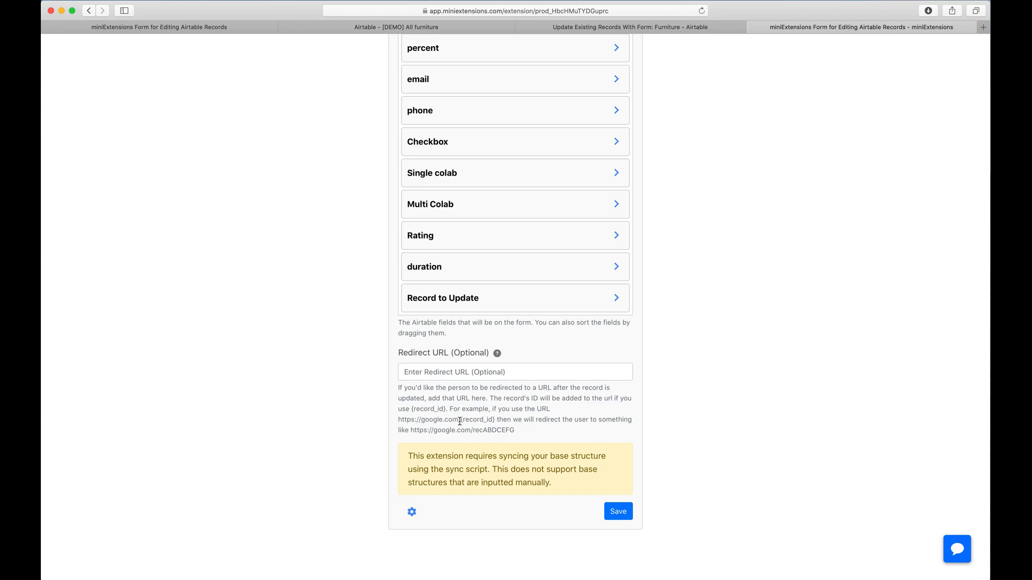
{"action": "double_click", "coordinate": [478, 419]}
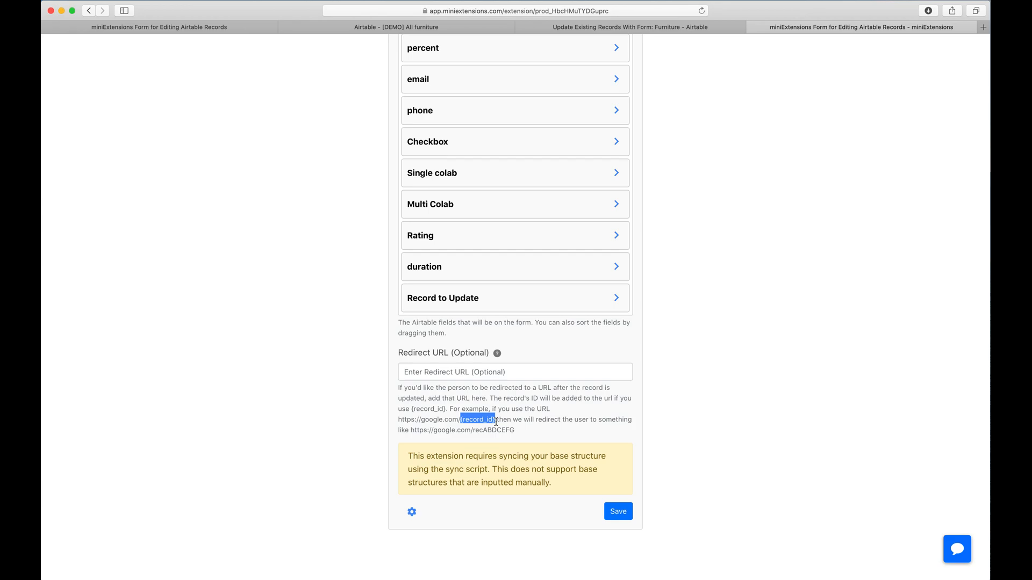
{"action": "mouse_move", "coordinate": [414, 354]}
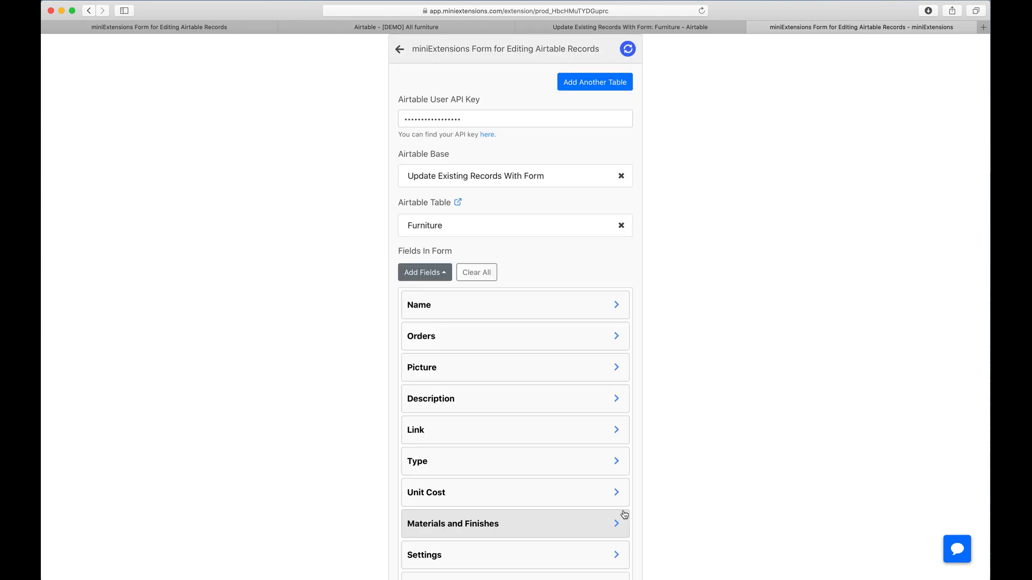
{"action": "scroll", "scroll_direction": "down", "scroll_amount": 3}
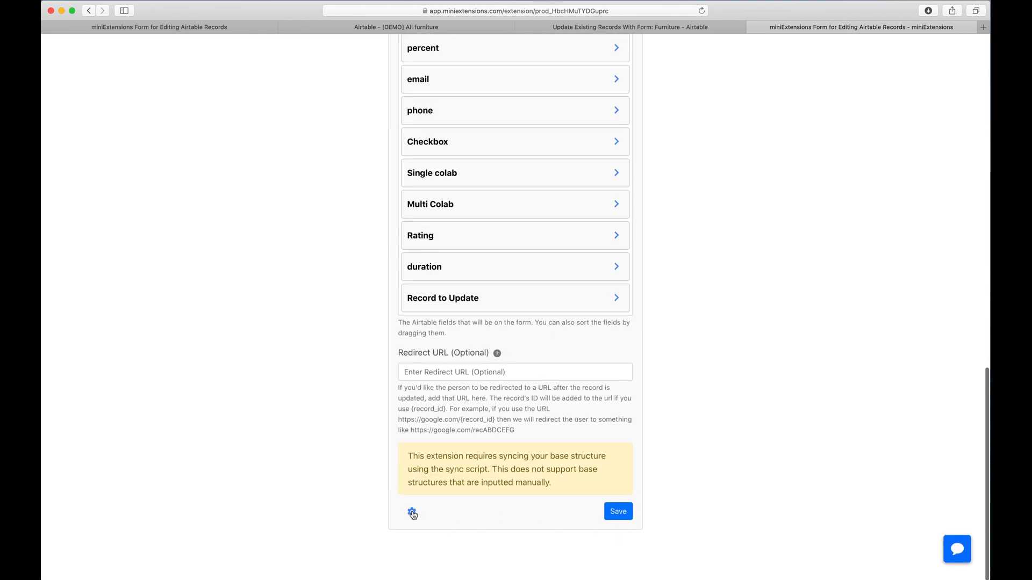
Step: Copy the form's record-link formula from its settings
{"action": "left_click", "coordinate": [411, 513]}
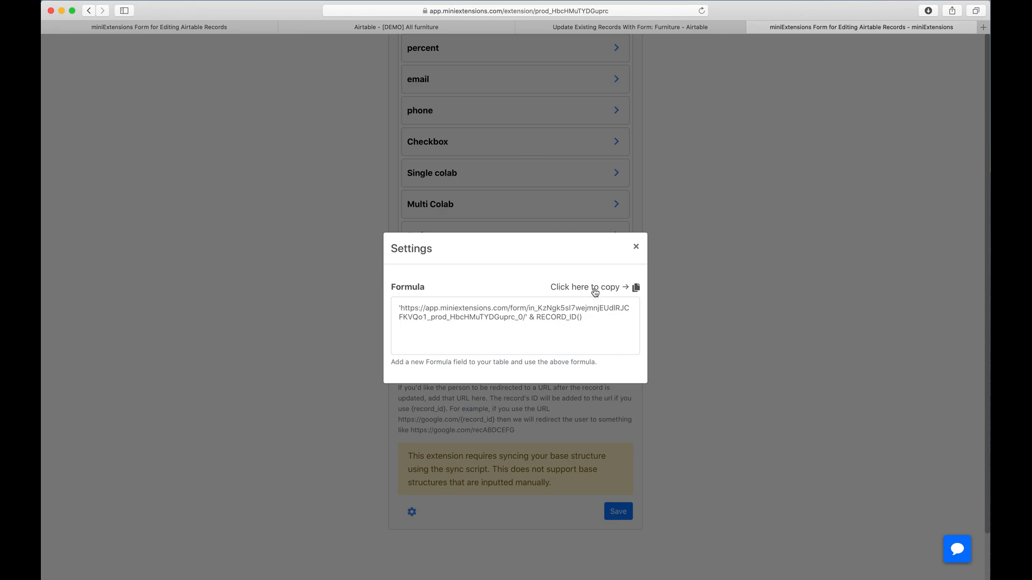
{"action": "left_click", "coordinate": [584, 287]}
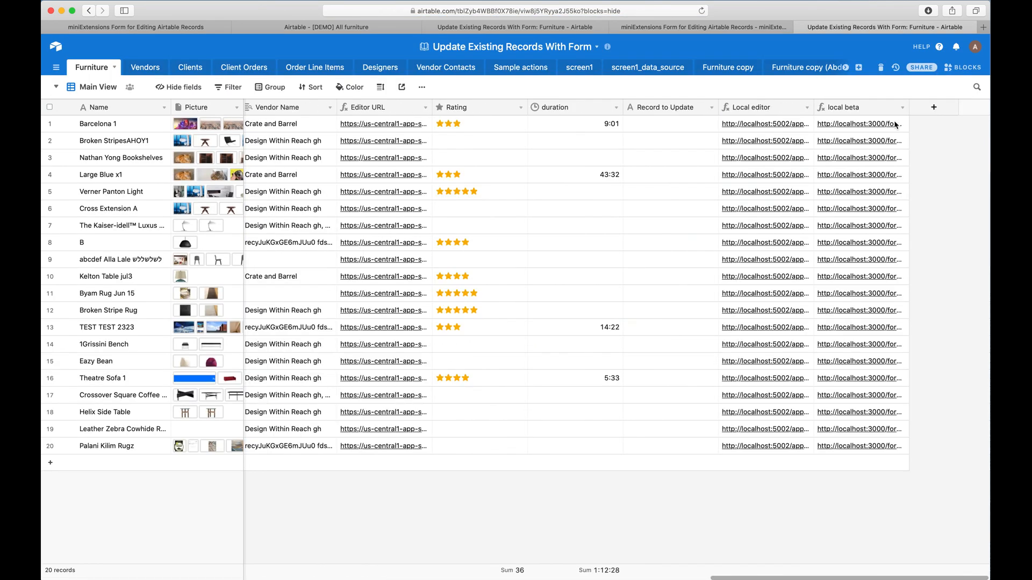
{"action": "left_click", "coordinate": [933, 107]}
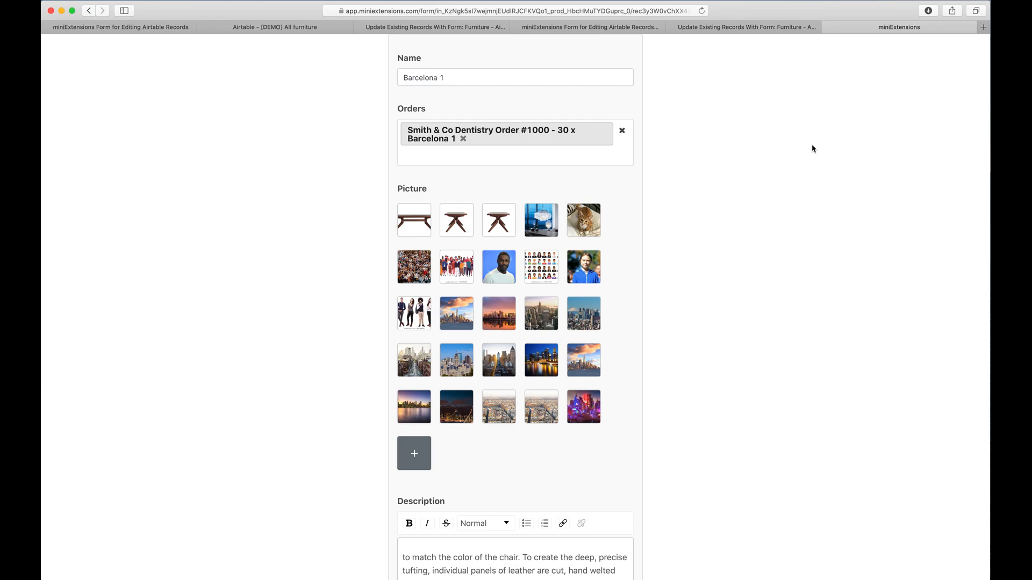
Step: Review the Barcelona 1 form with its read-only fields and save the record
{"action": "scroll", "scroll_direction": "down", "scroll_amount": 3}
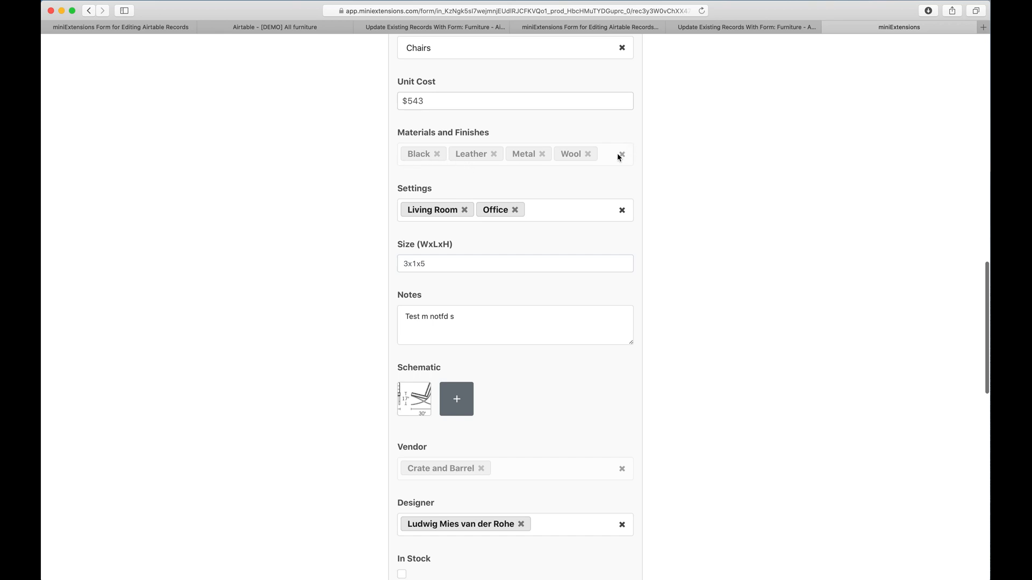
{"action": "mouse_move", "coordinate": [419, 158]}
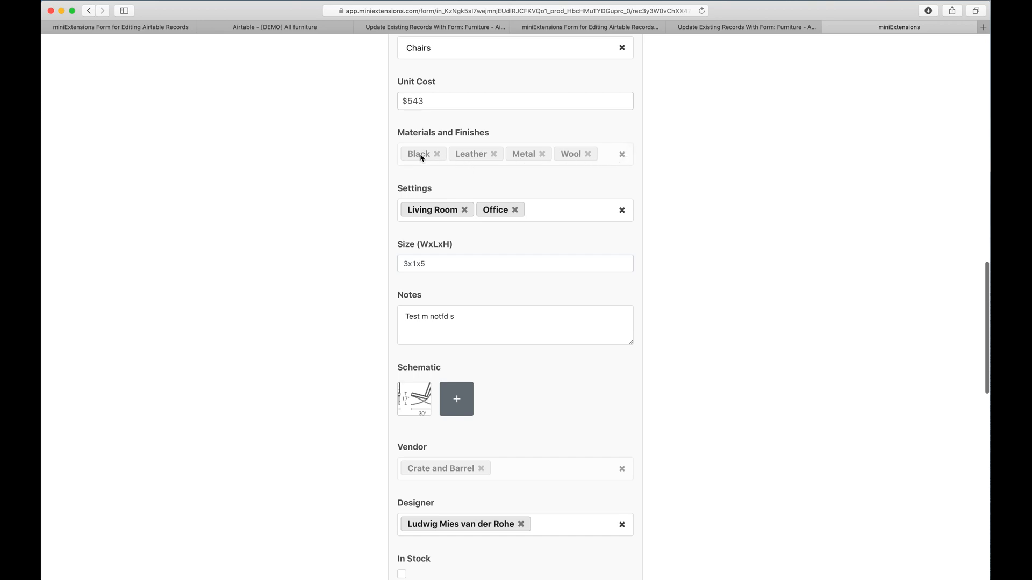
{"action": "scroll", "scroll_direction": "down", "scroll_amount": 3}
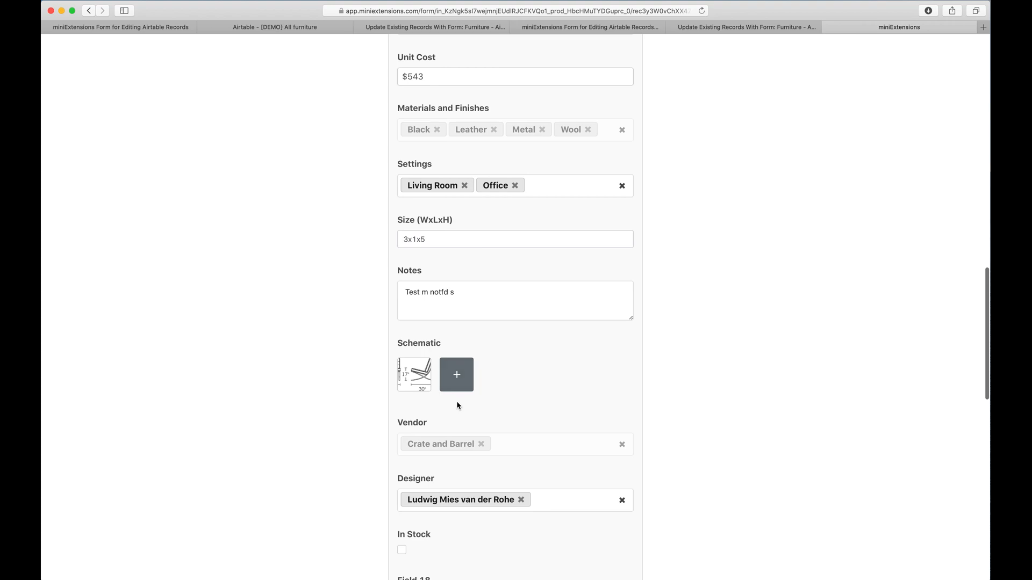
{"action": "mouse_move", "coordinate": [507, 448]}
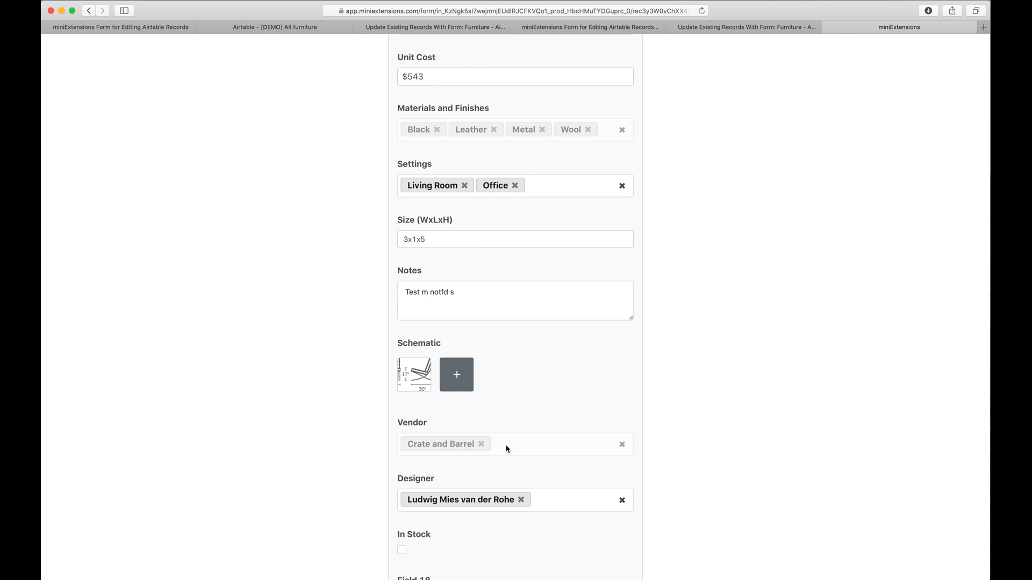
{"action": "mouse_move", "coordinate": [503, 451]}
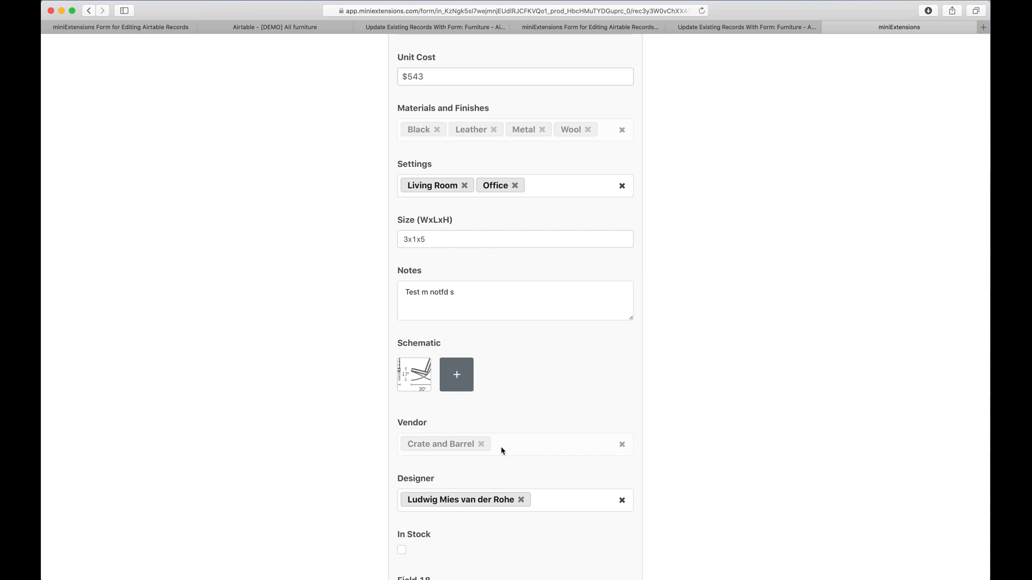
{"action": "scroll", "scroll_direction": "down", "scroll_amount": 3}
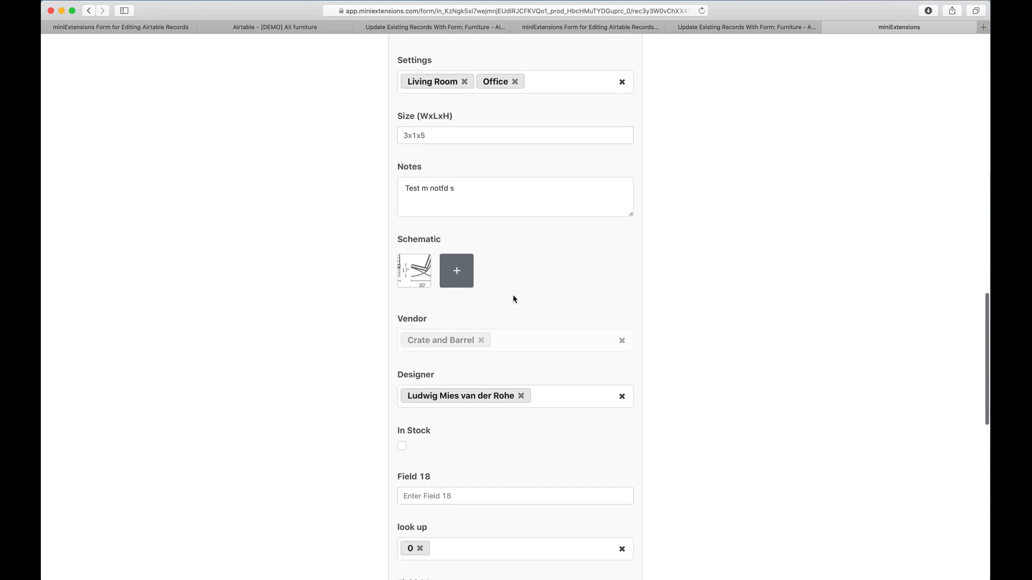
{"action": "mouse_move", "coordinate": [656, 298]}
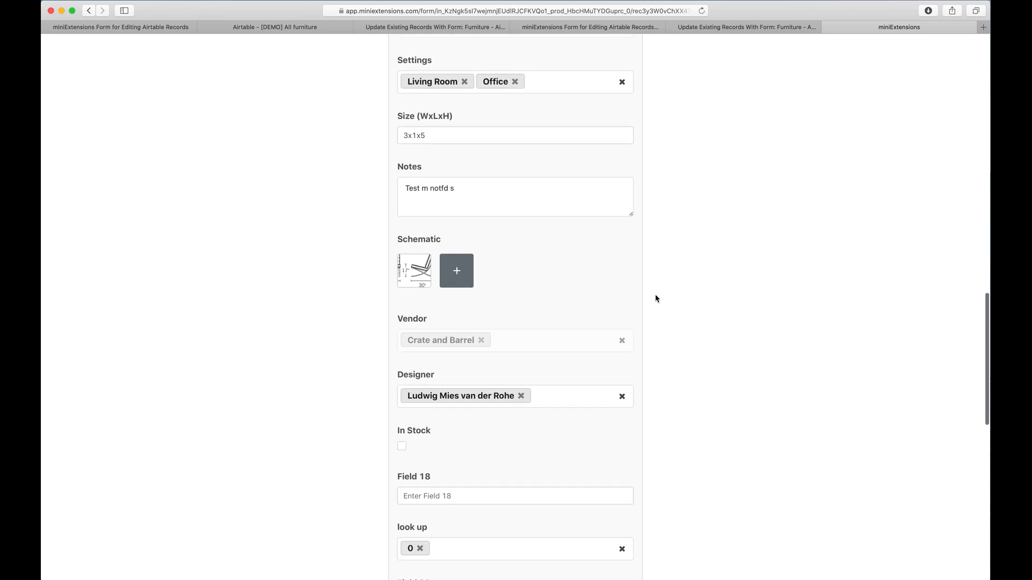
{"action": "scroll", "scroll_direction": "down", "scroll_amount": 3}
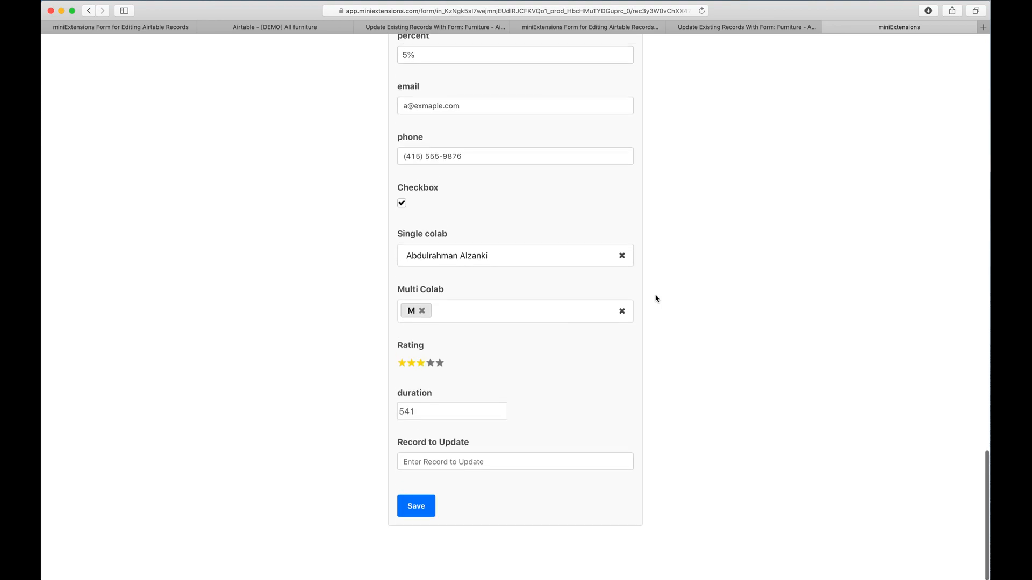
{"action": "left_click", "coordinate": [415, 506]}
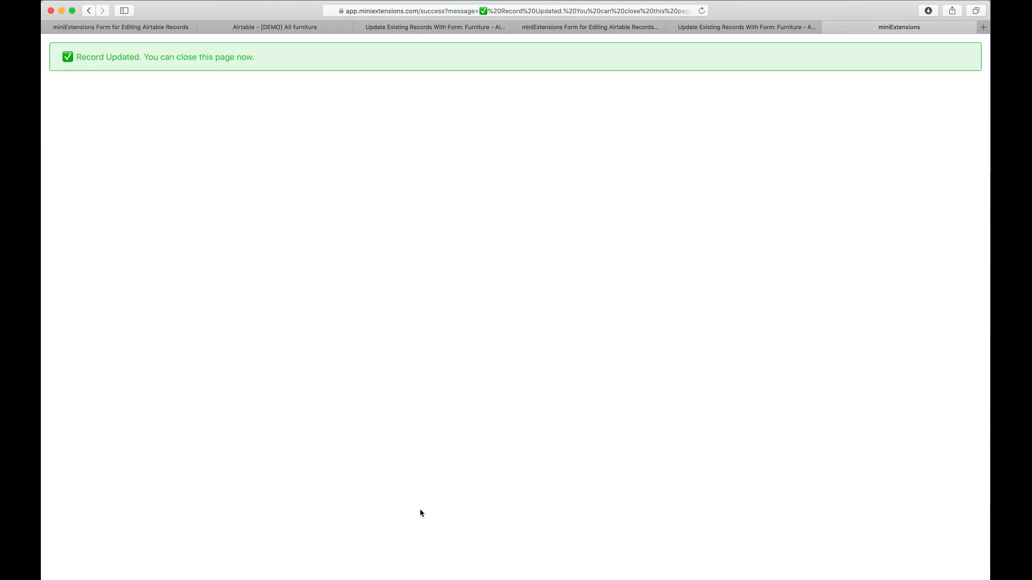